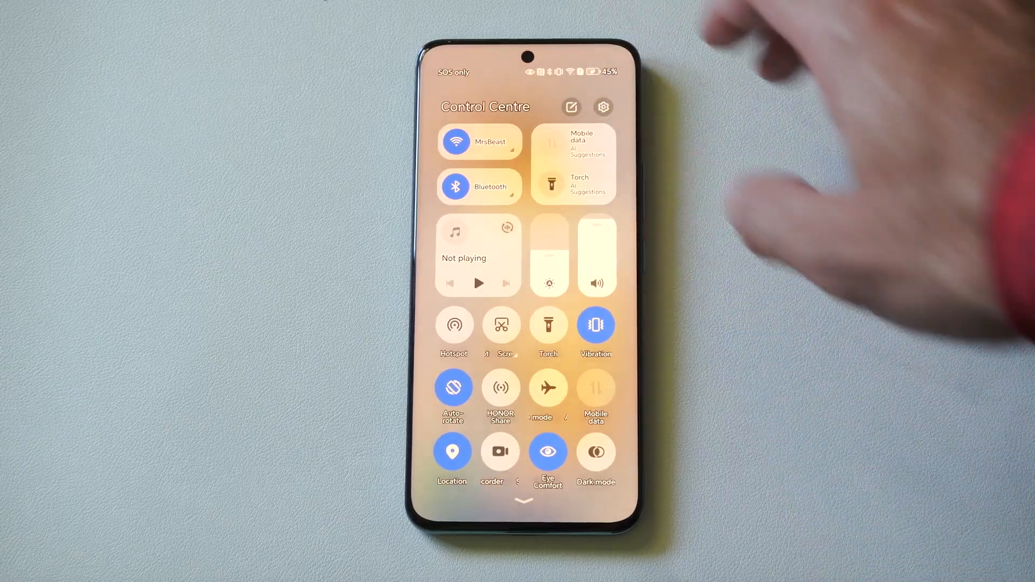
# From Control Centre, reach Settings, search "exter" and enter Install apps from external sources
pyautogui.click(604, 105)
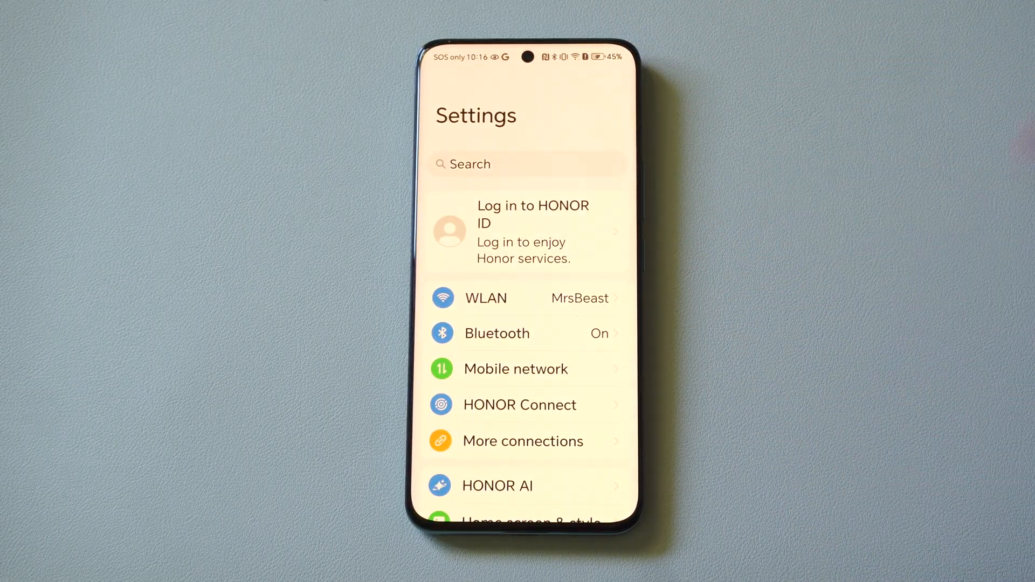
pyautogui.write('exter')
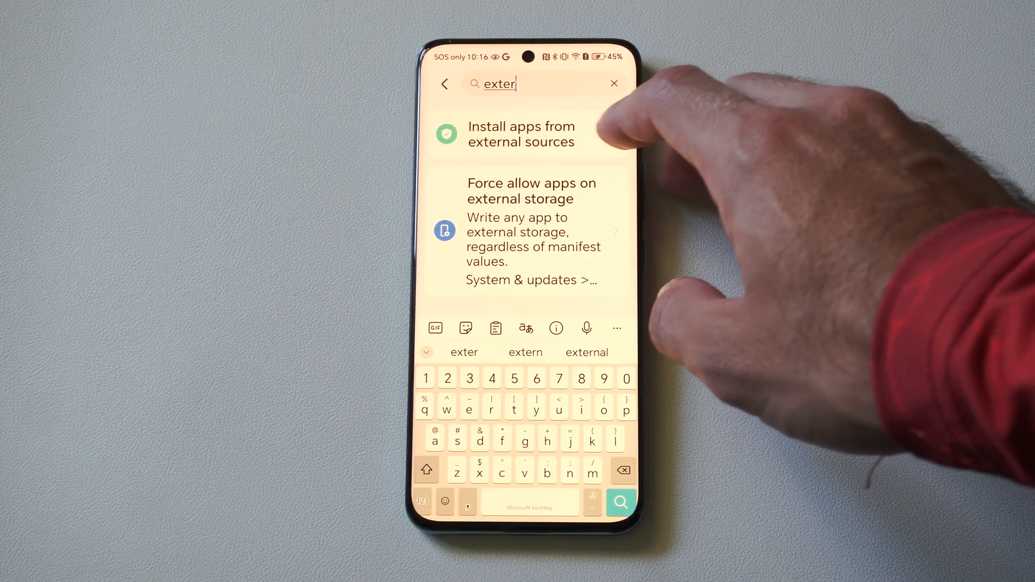
pyautogui.click(521, 133)
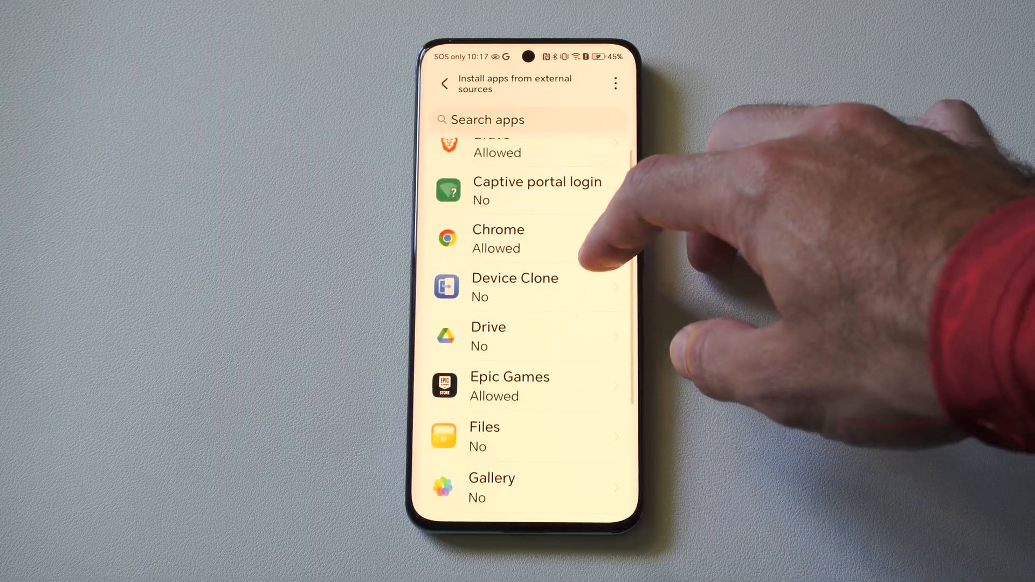
pyautogui.scroll(-3)
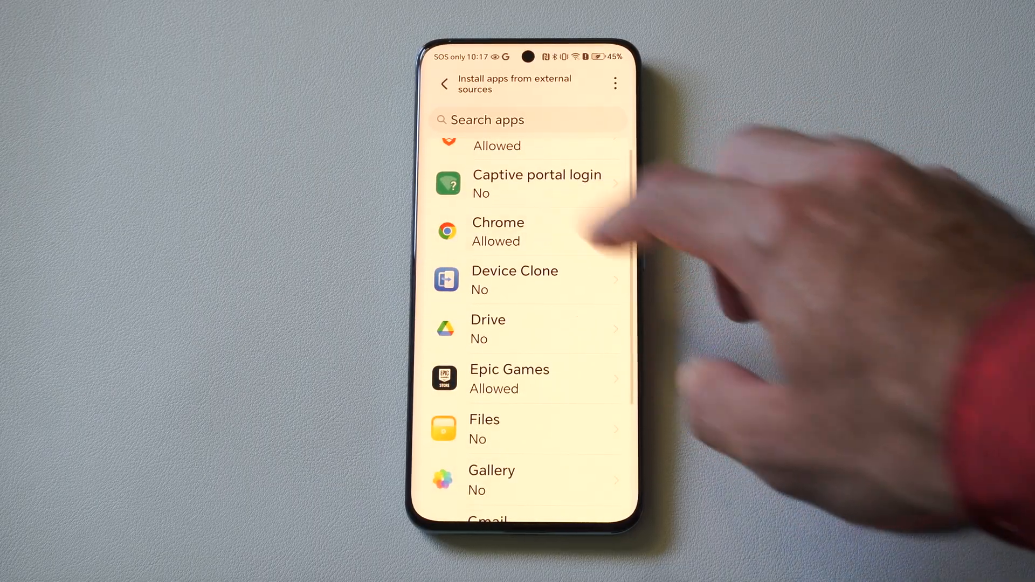
pyautogui.click(518, 230)
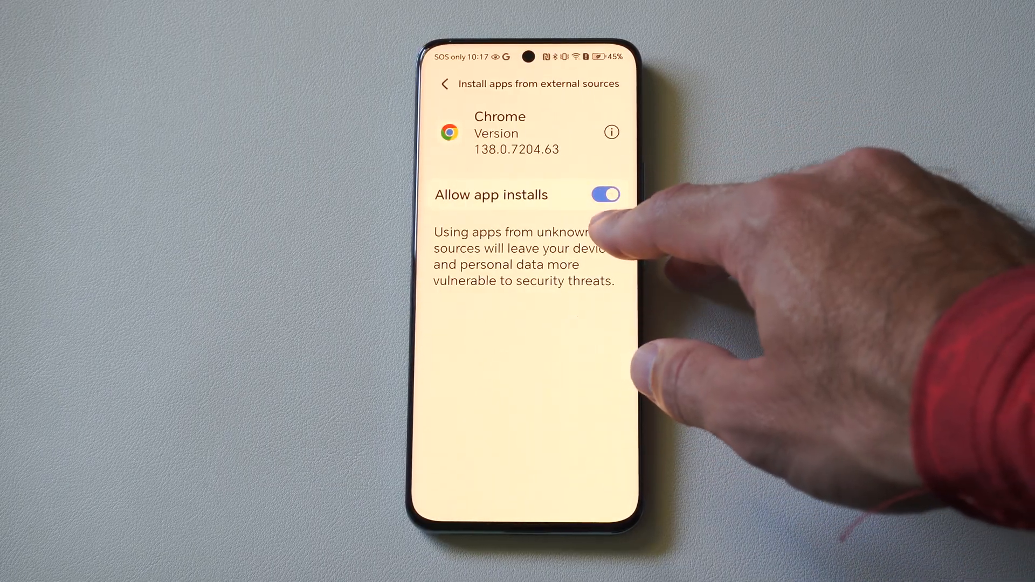
pyautogui.click(444, 84)
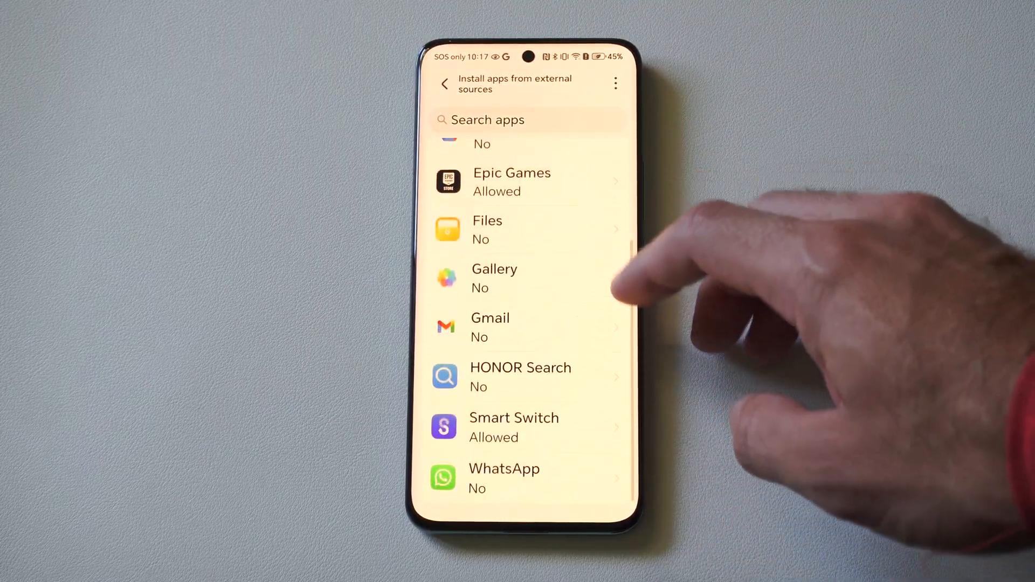
# View WhatsApp as not allowed, back out unchanged, then reach Epic Games' install-permission page
pyautogui.click(504, 478)
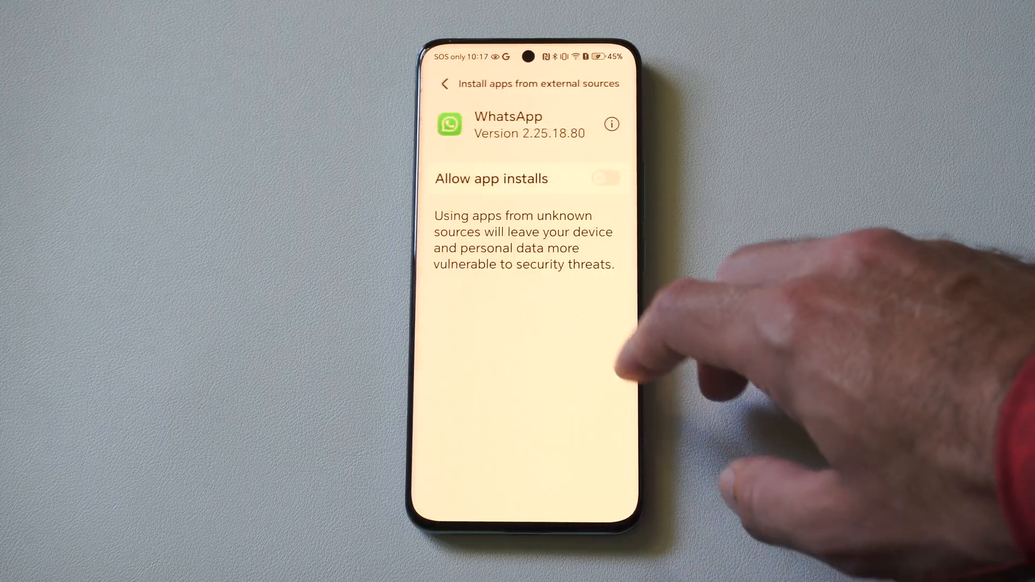
pyautogui.click(607, 179)
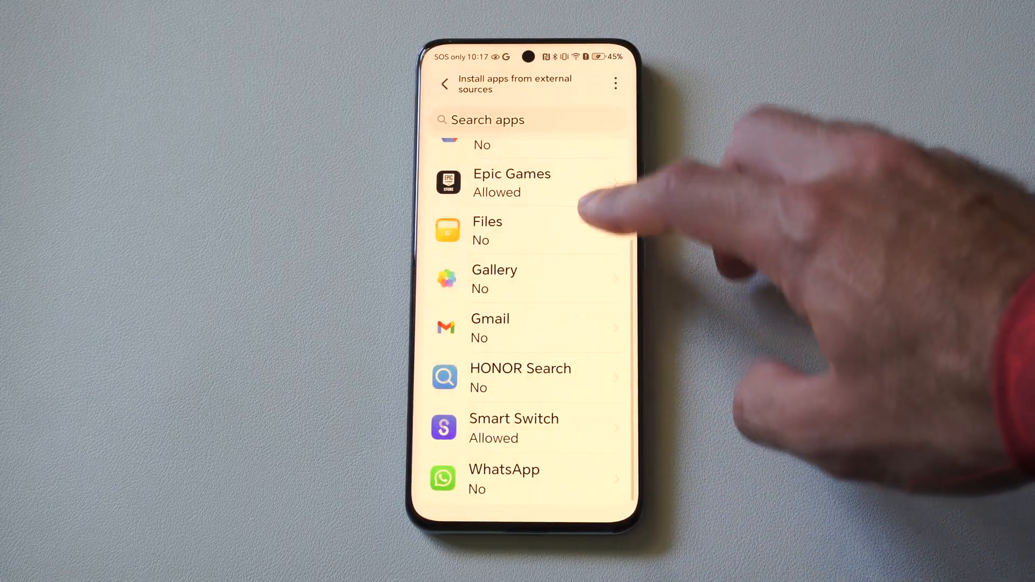
pyautogui.scroll(-3)
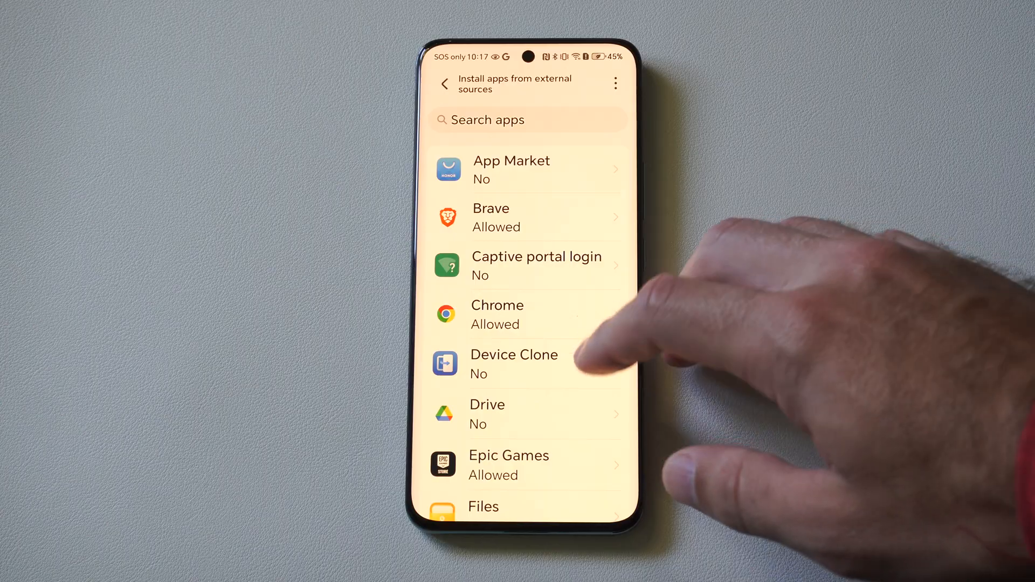
pyautogui.scroll(-3)
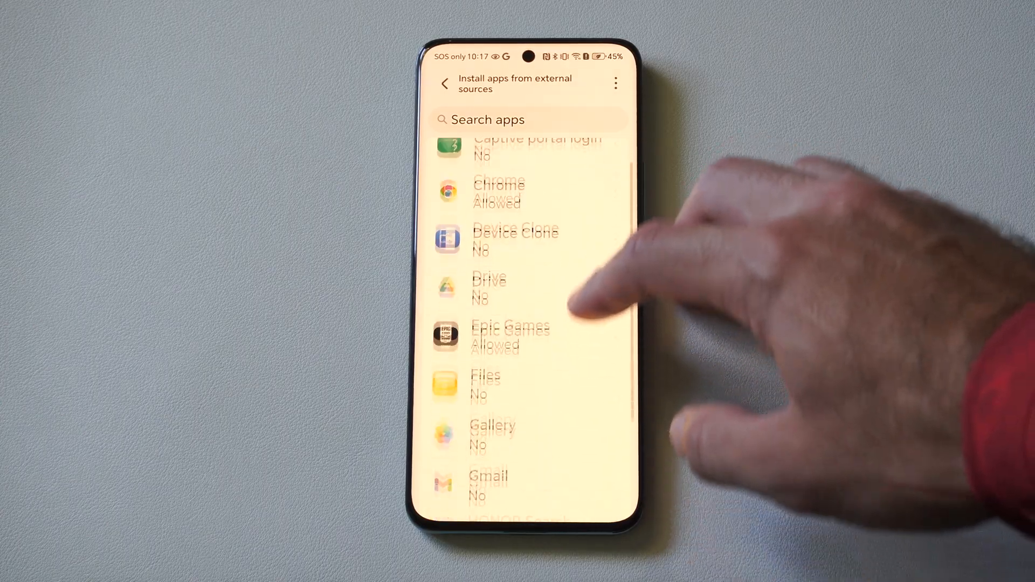
pyautogui.click(511, 335)
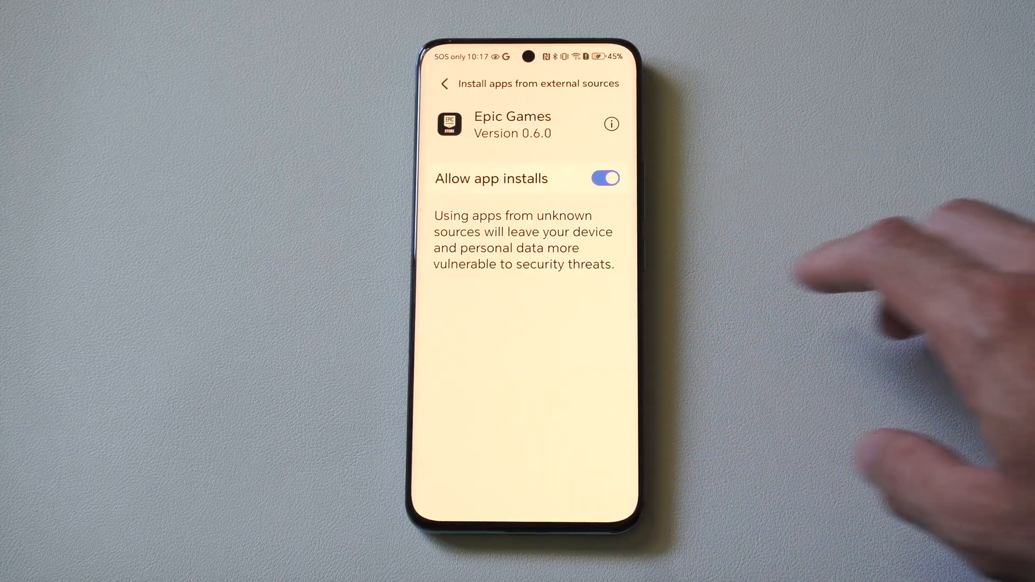